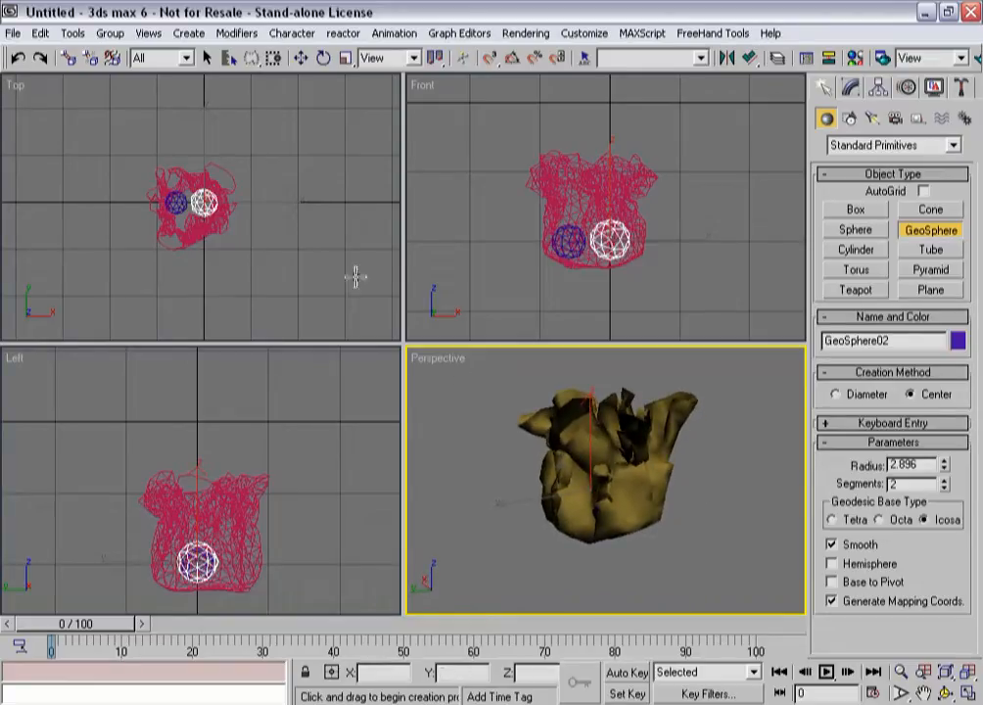
# - Stop creating geospheres and move GeoSphere01 and GeoSphere02 into the bottom of the bag
pyautogui.rightClick(196, 206)
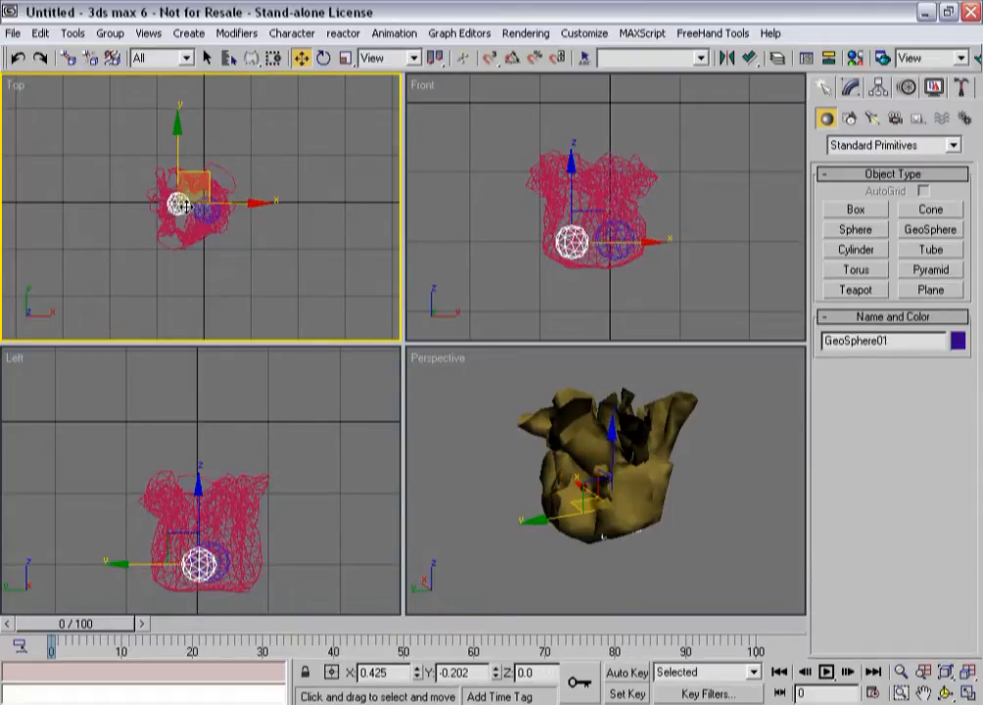
pyautogui.moveTo(196, 203); pyautogui.dragTo(171, 211)
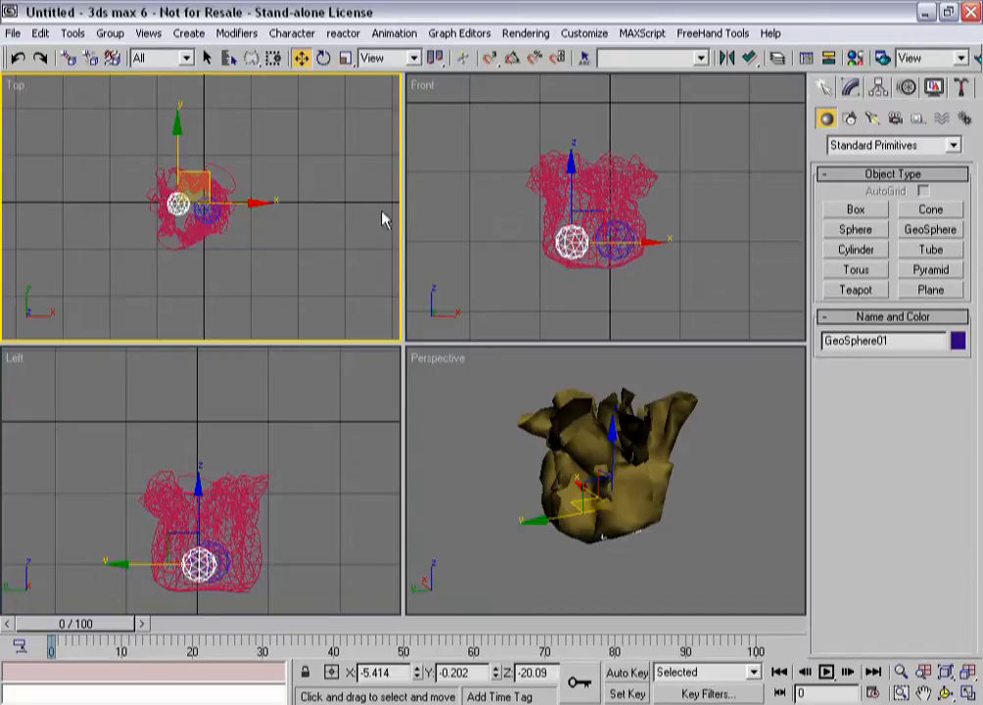
pyautogui.moveTo(521, 267)
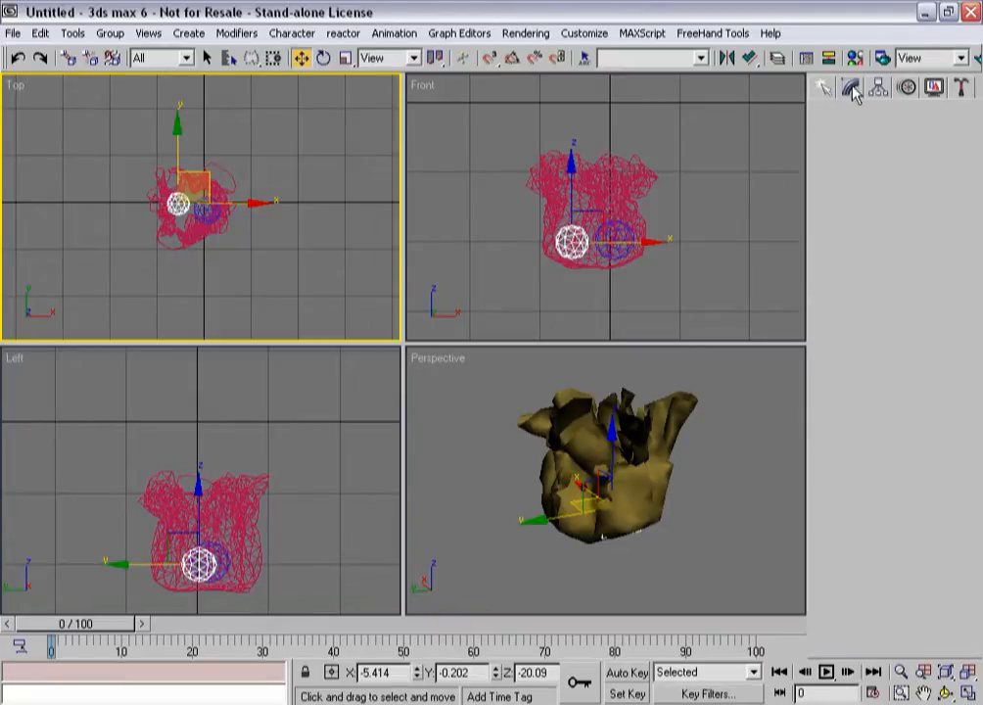
pyautogui.click(851, 88)
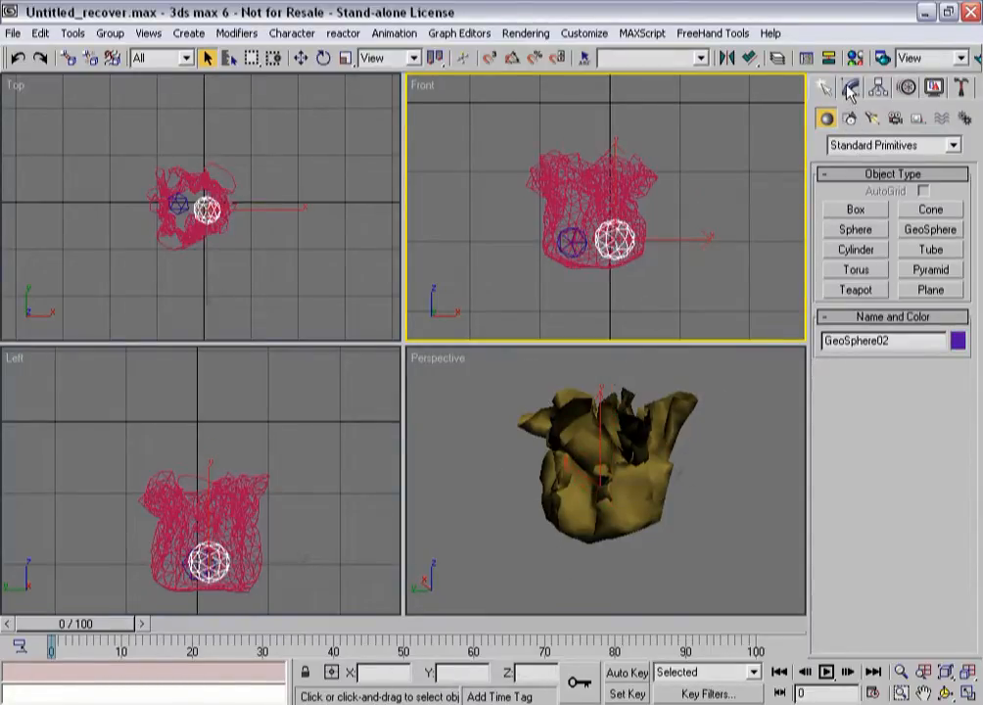
# - Select Circle01 in the Modify panel and enter clothfx's Group sub-object level
pyautogui.click(850, 88)
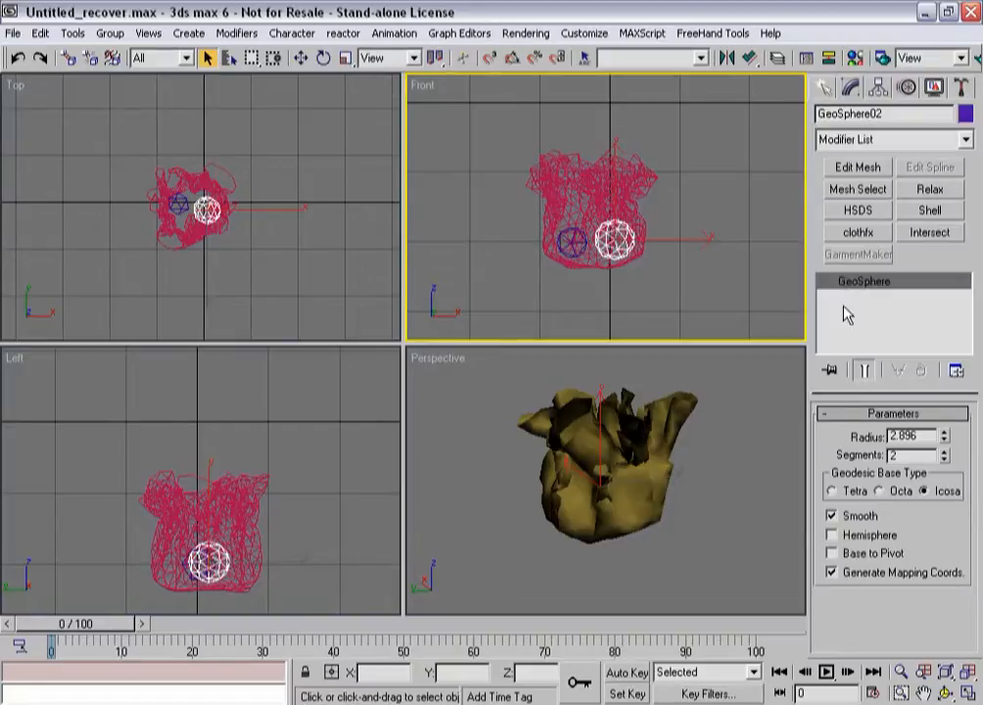
pyautogui.click(938, 460)
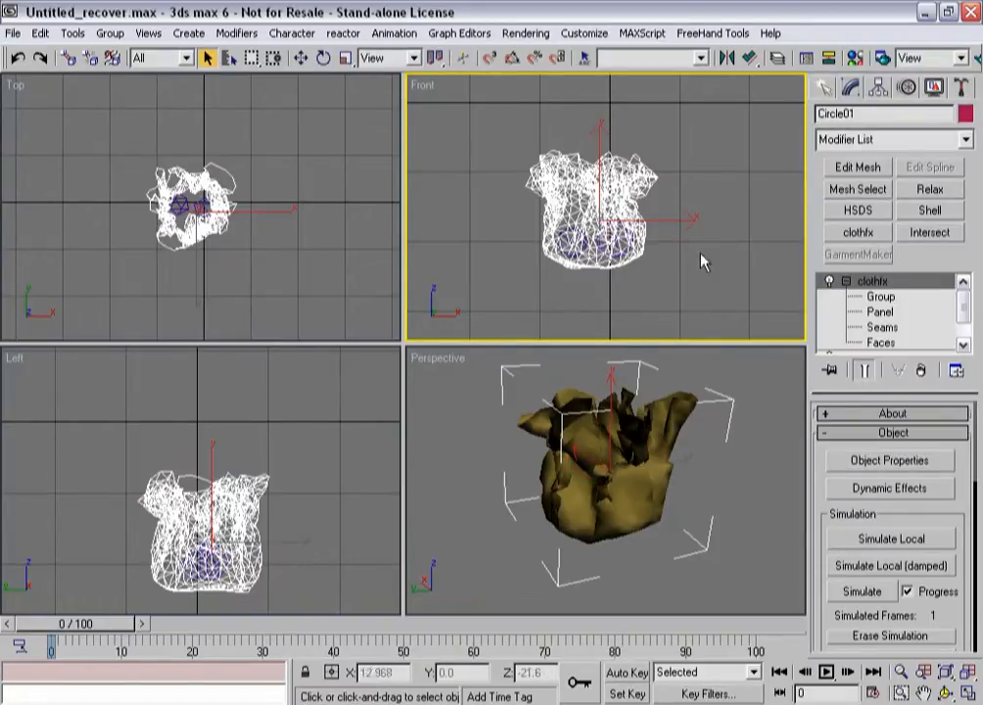
pyautogui.click(881, 296)
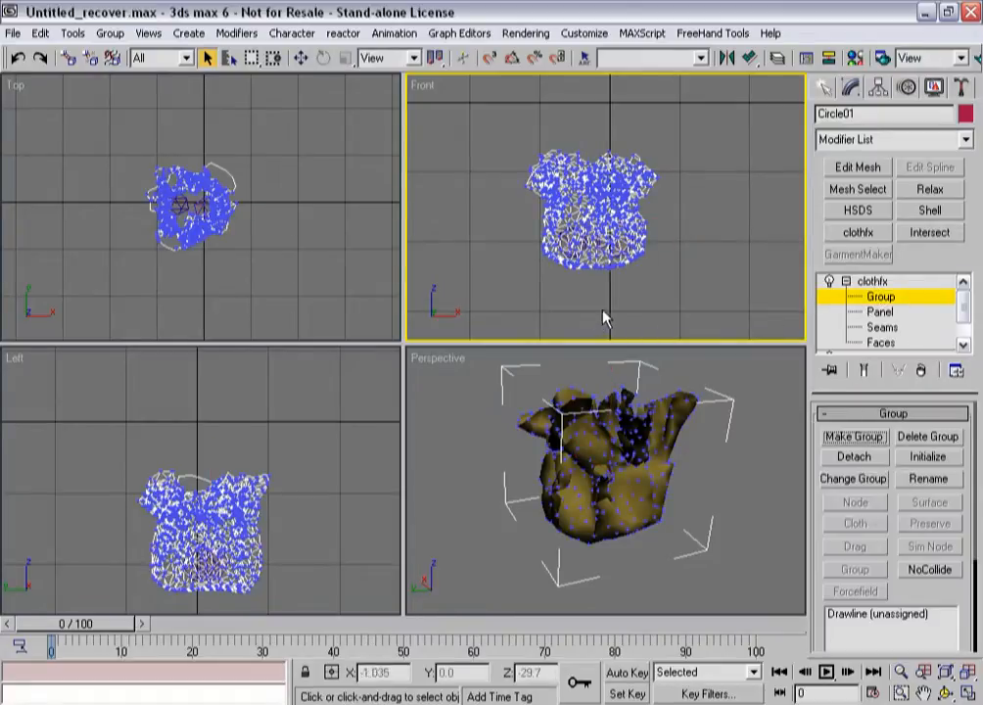
# - Add both geospheres as cloth: Bend/Shear 5000, Stretch 200, Repulsion 50, density 0.35, edge springs
pyautogui.click(890, 459)
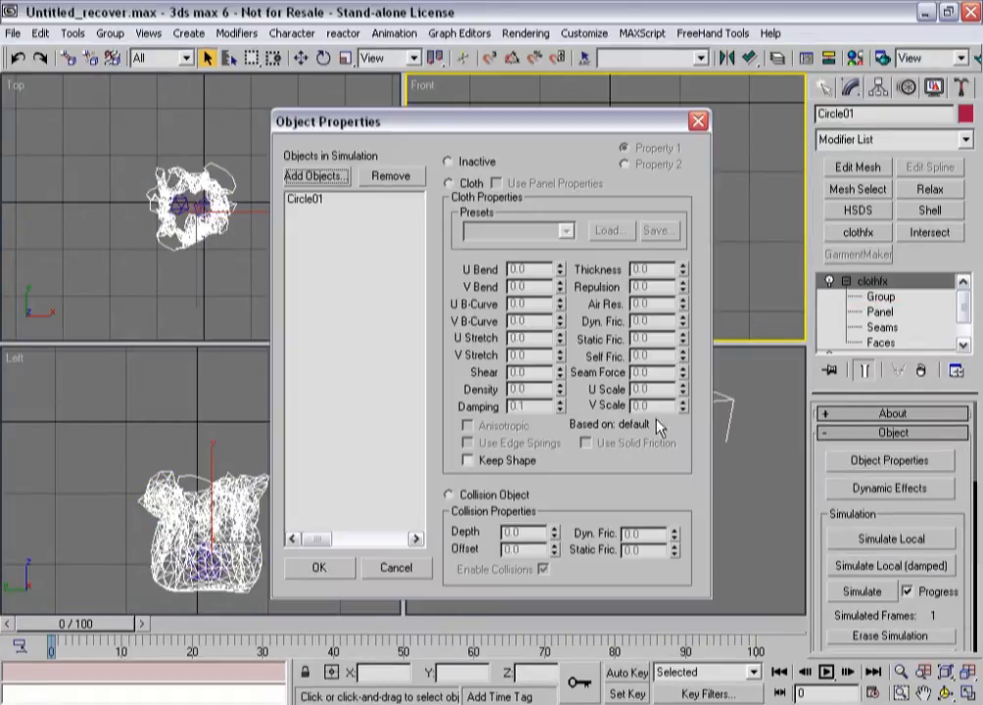
pyautogui.click(315, 175)
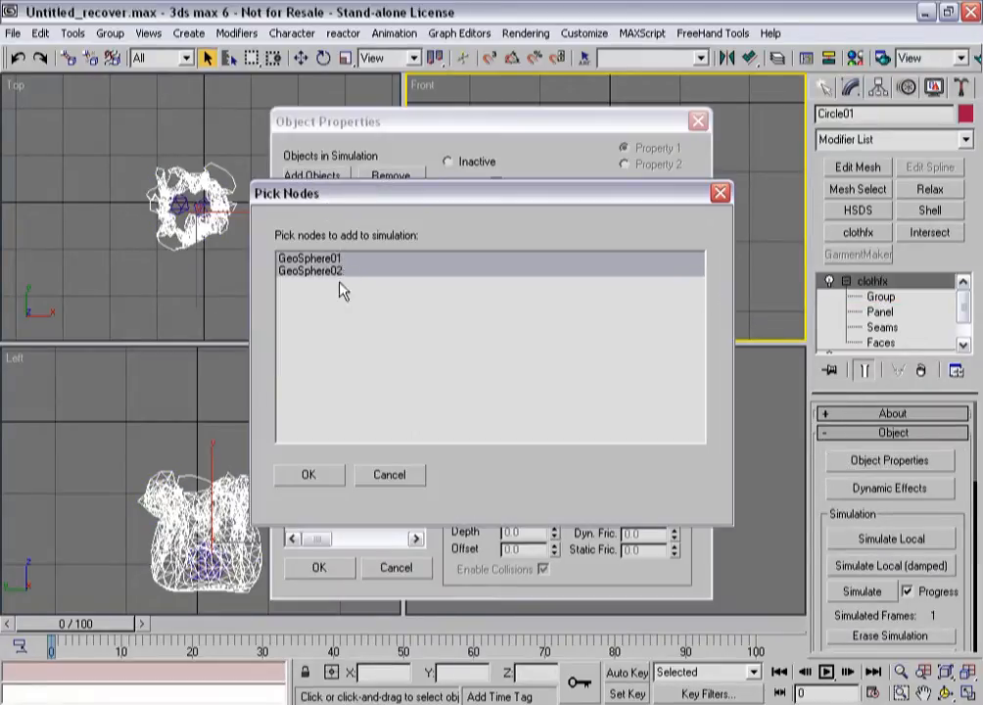
pyautogui.click(307, 474)
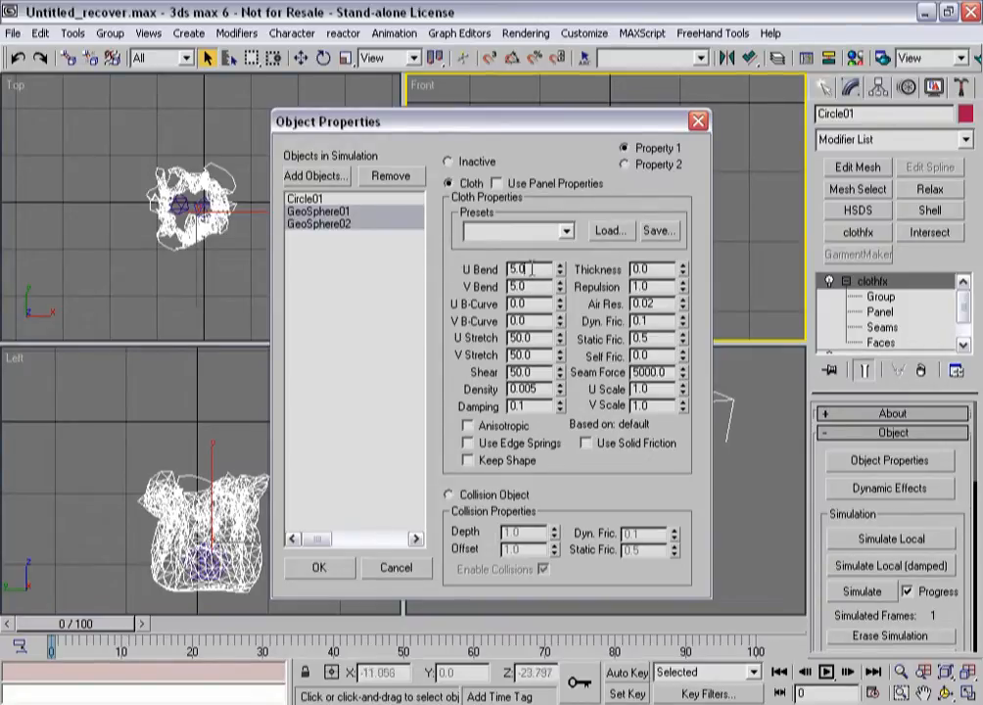
pyautogui.write('5000.0')
pyautogui.click(532, 338)
pyautogui.write('200')
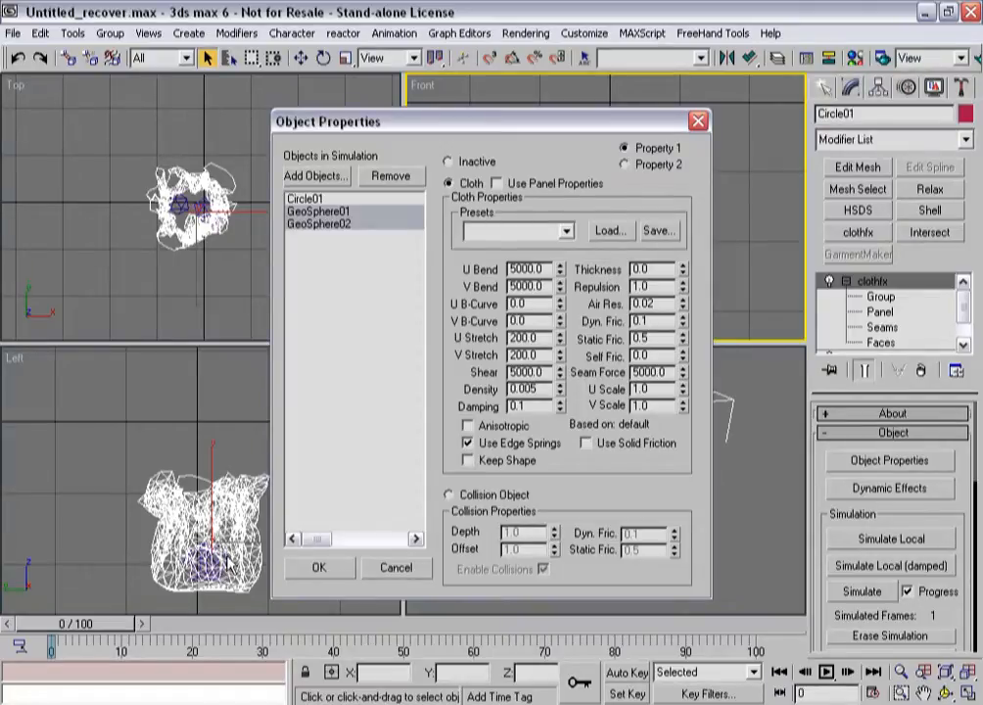
pyautogui.moveTo(287, 537)
pyautogui.write('50')
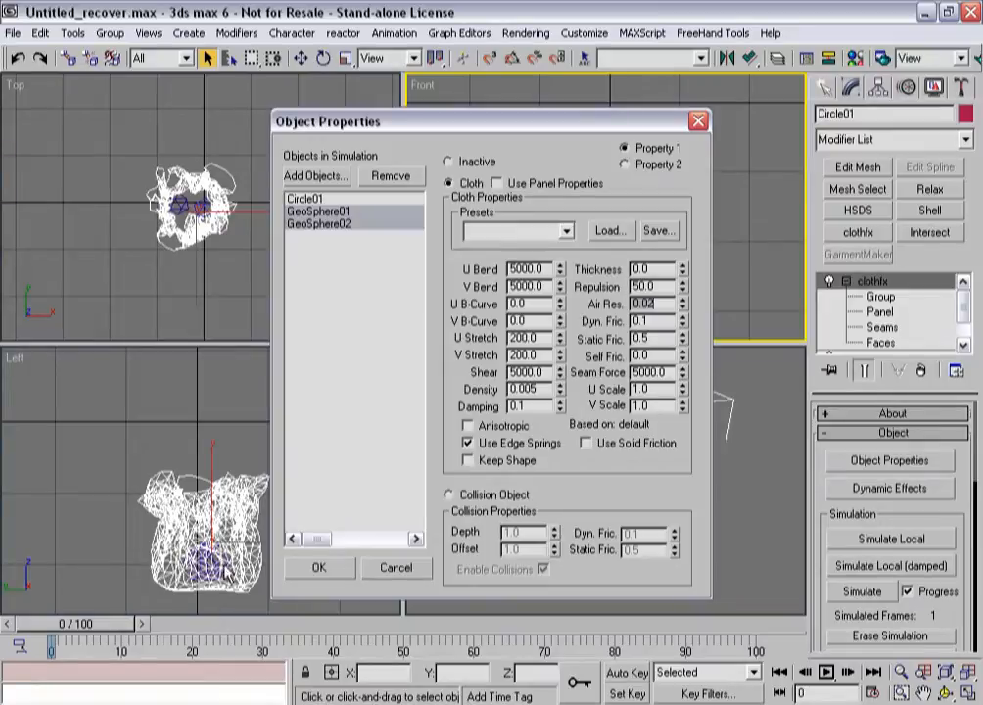
pyautogui.moveTo(382, 448)
pyautogui.write('0.35')
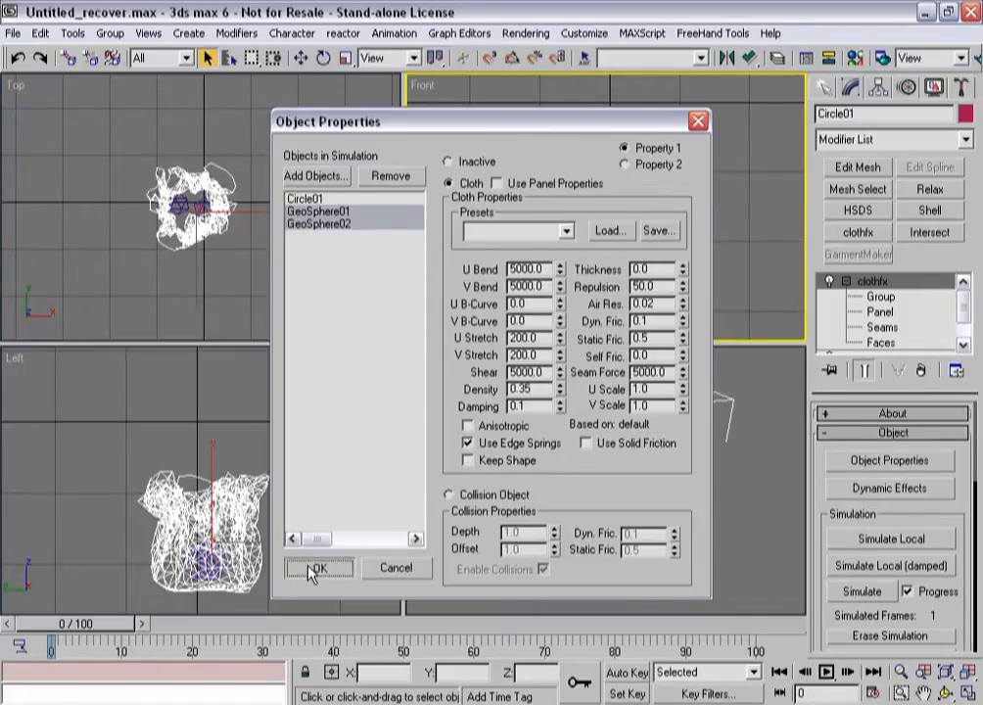
pyautogui.click(317, 568)
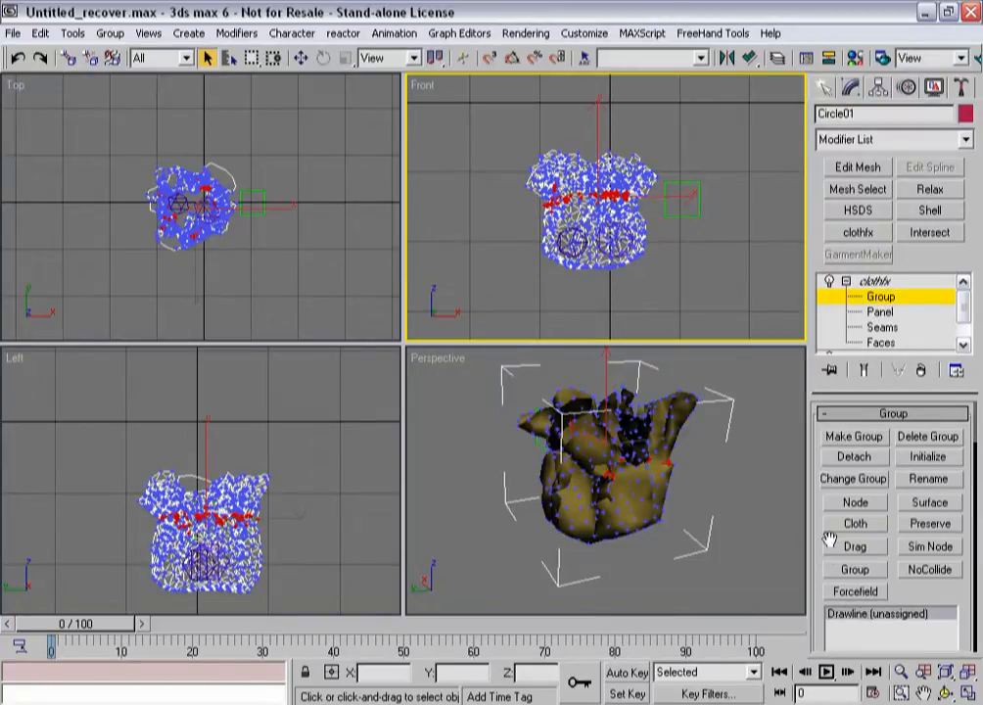
# - Attach the opening vertex group to Dummy01 via Drag and return to clothfx top level
pyautogui.click(856, 502)
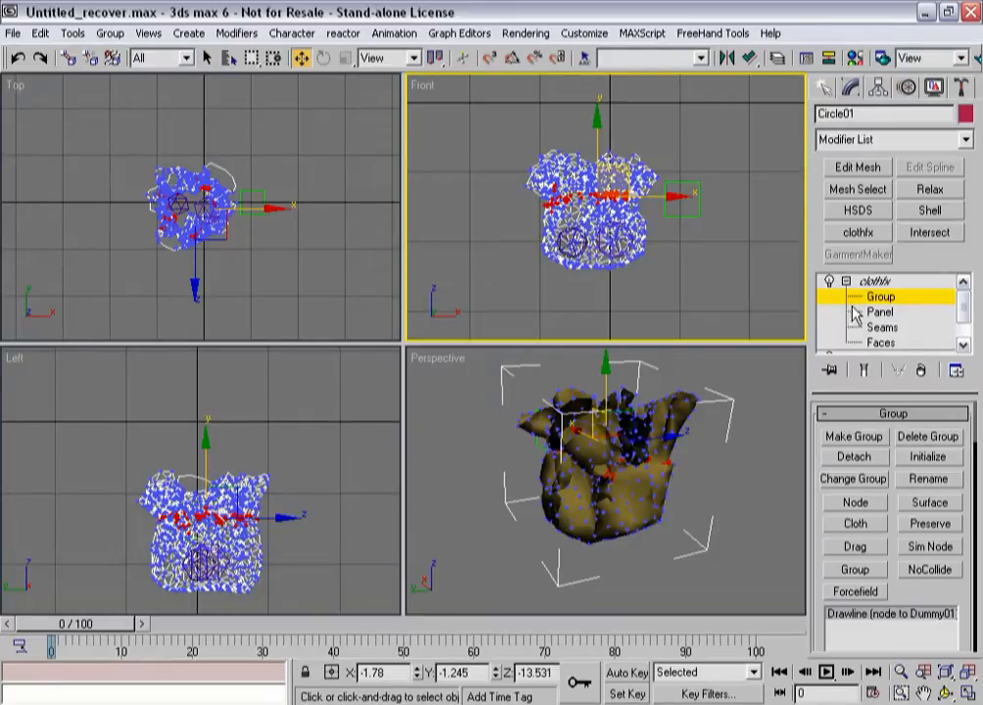
pyautogui.click(874, 281)
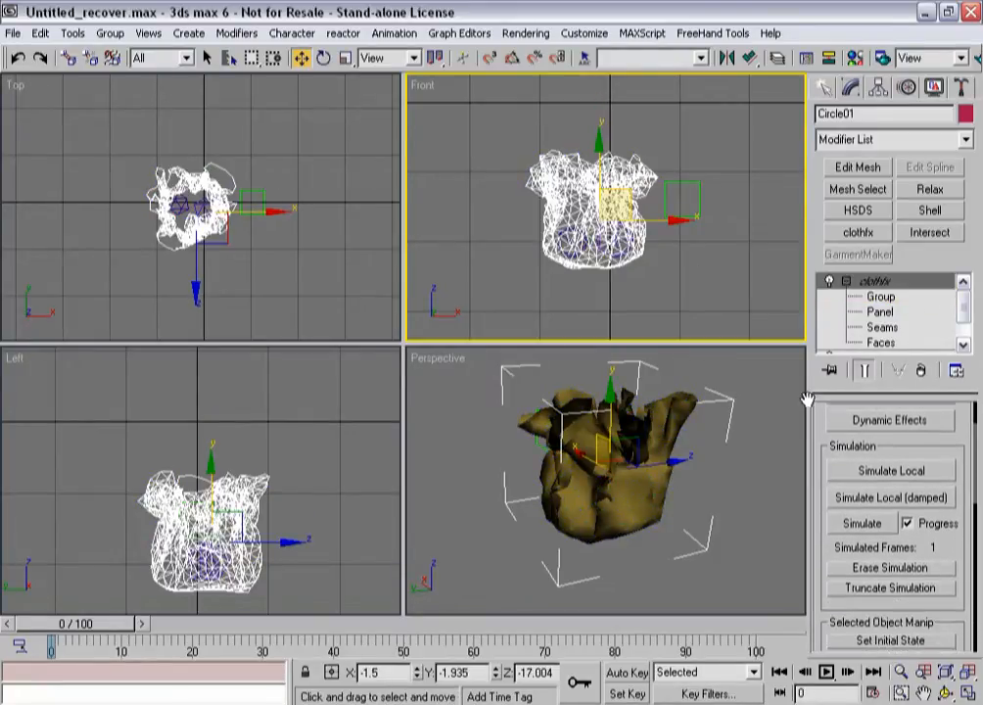
# - Run and stop a test simulation, then set the geospheres' density to 2.0
pyautogui.click(861, 500)
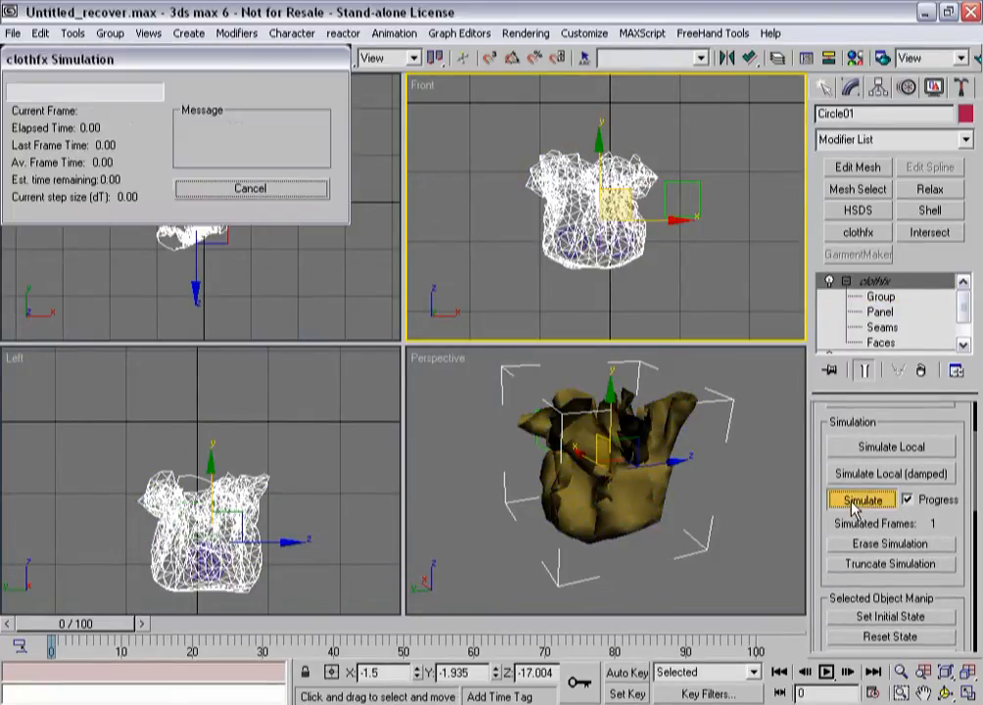
pyautogui.click(862, 499)
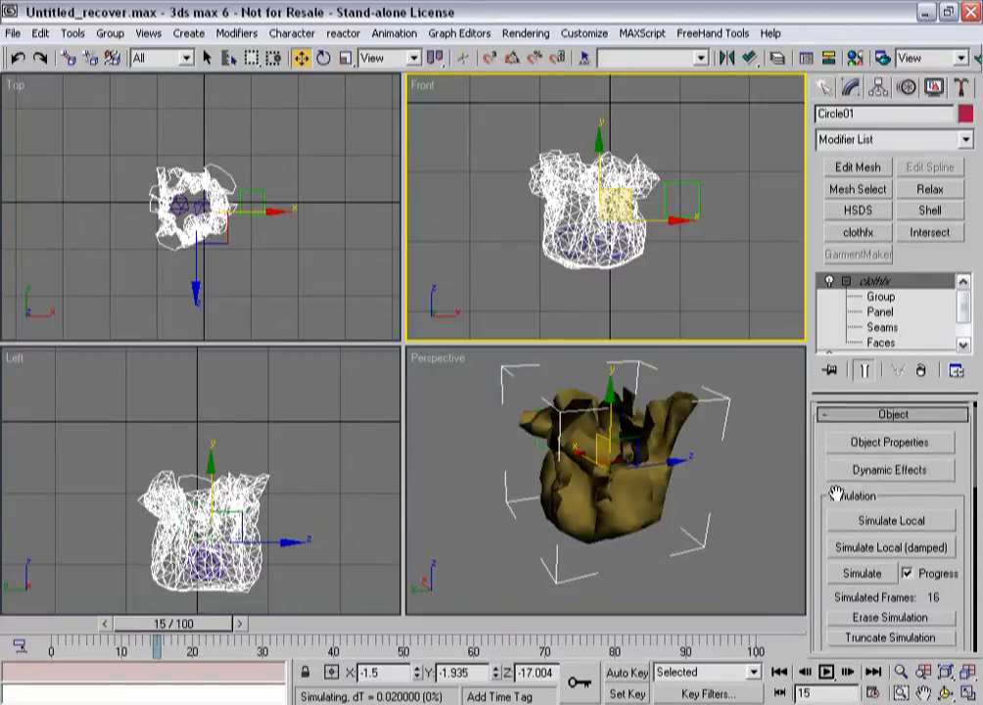
pyautogui.click(891, 445)
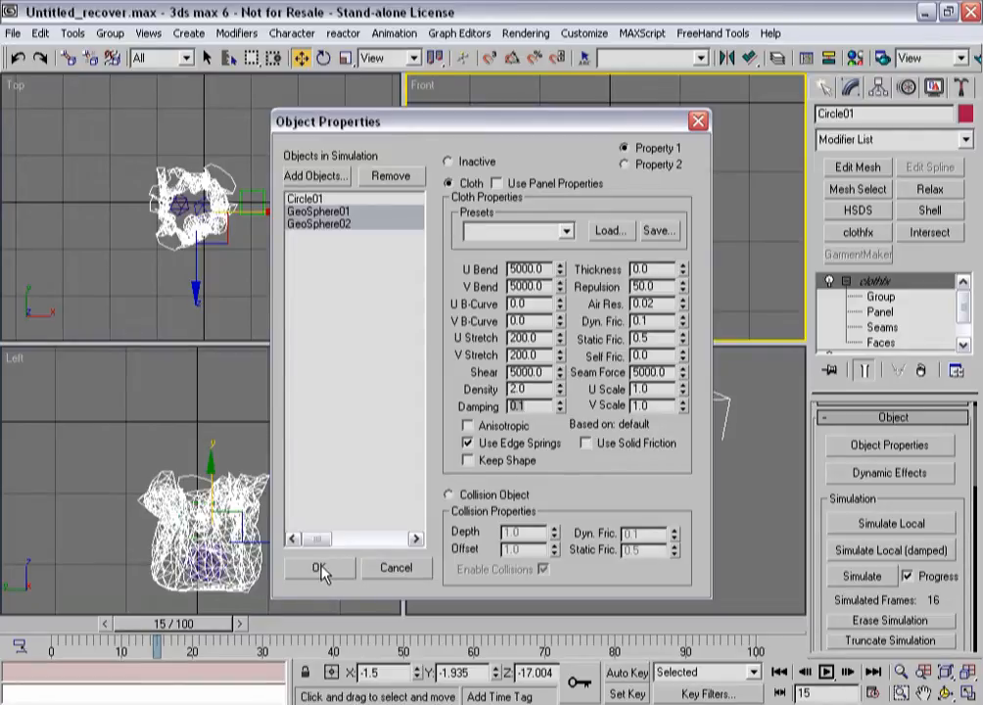
pyautogui.click(321, 568)
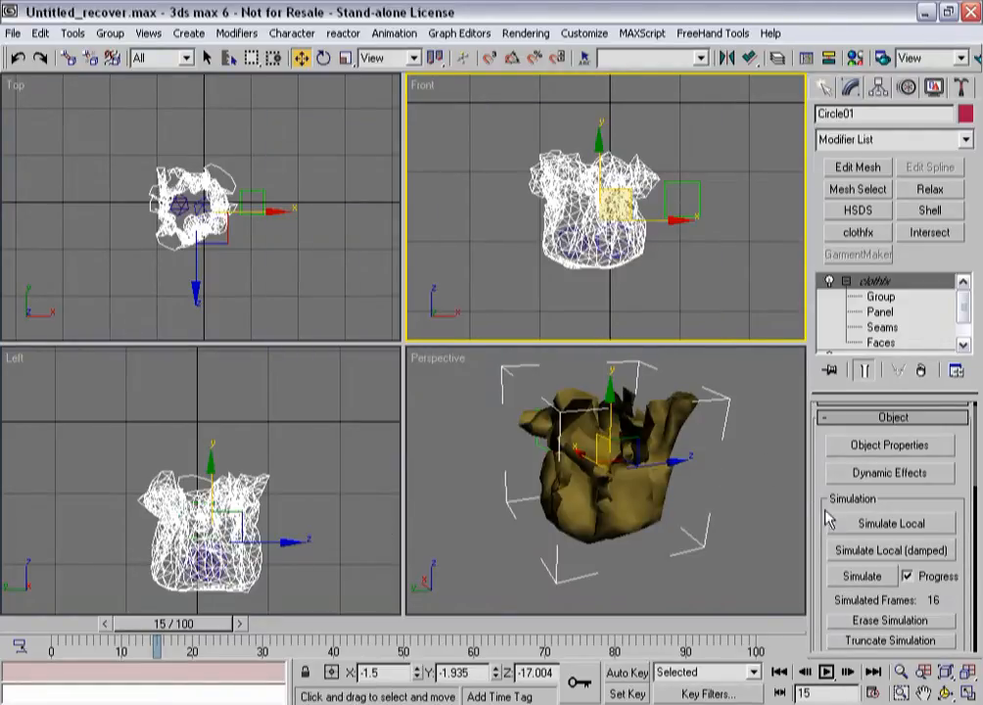
pyautogui.click(861, 576)
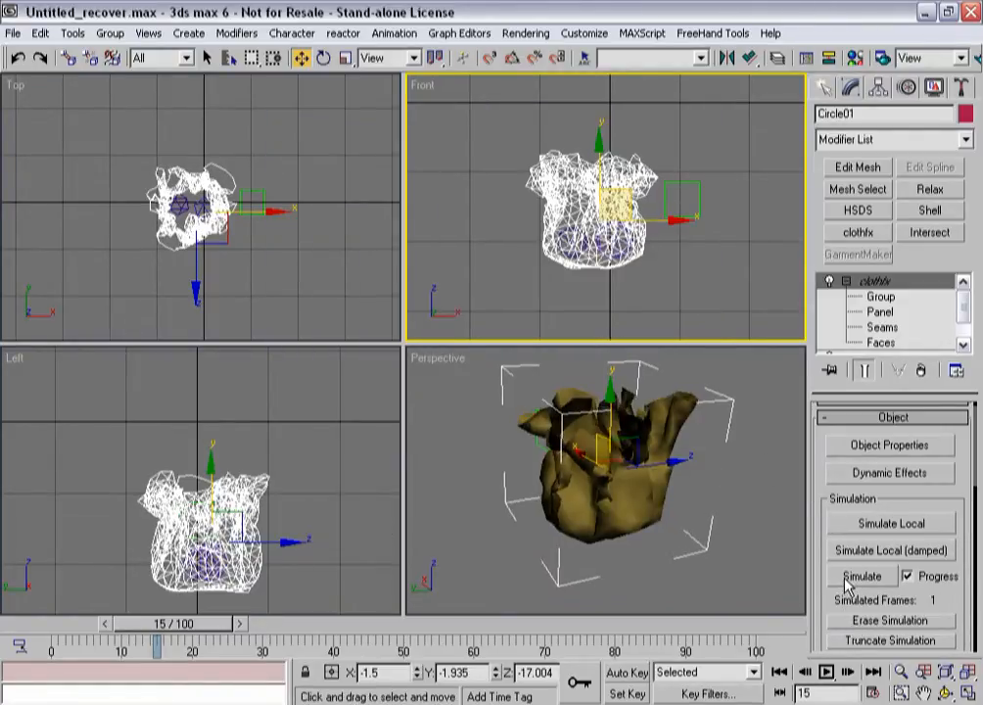
# - Set the geospheres' density to 20 and run a damped Simulate Local
pyautogui.click(861, 576)
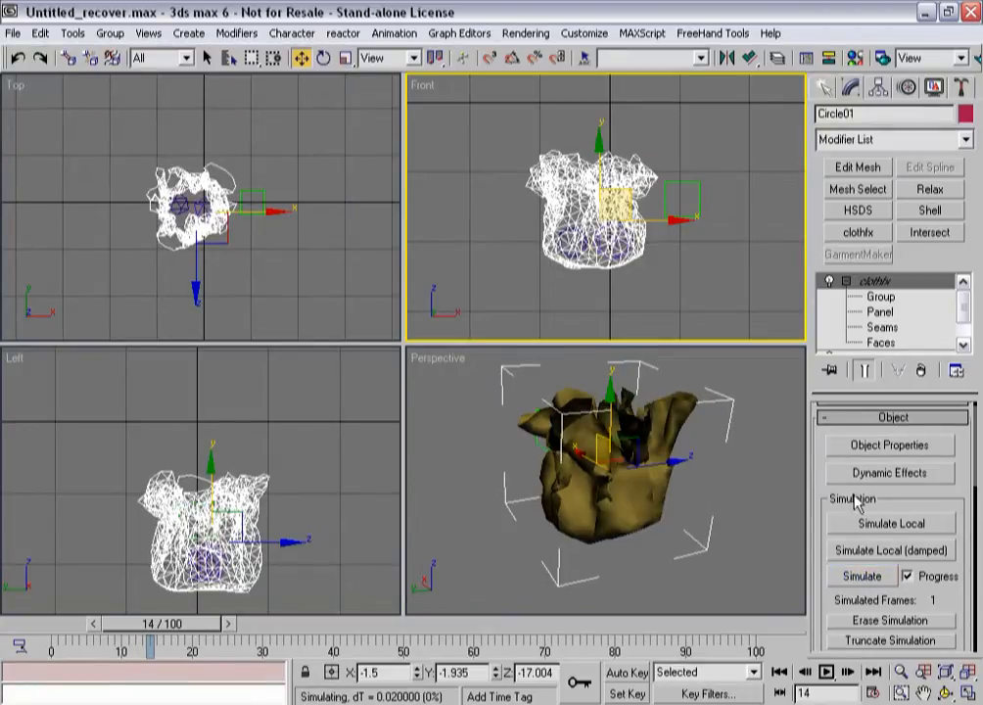
pyautogui.click(889, 445)
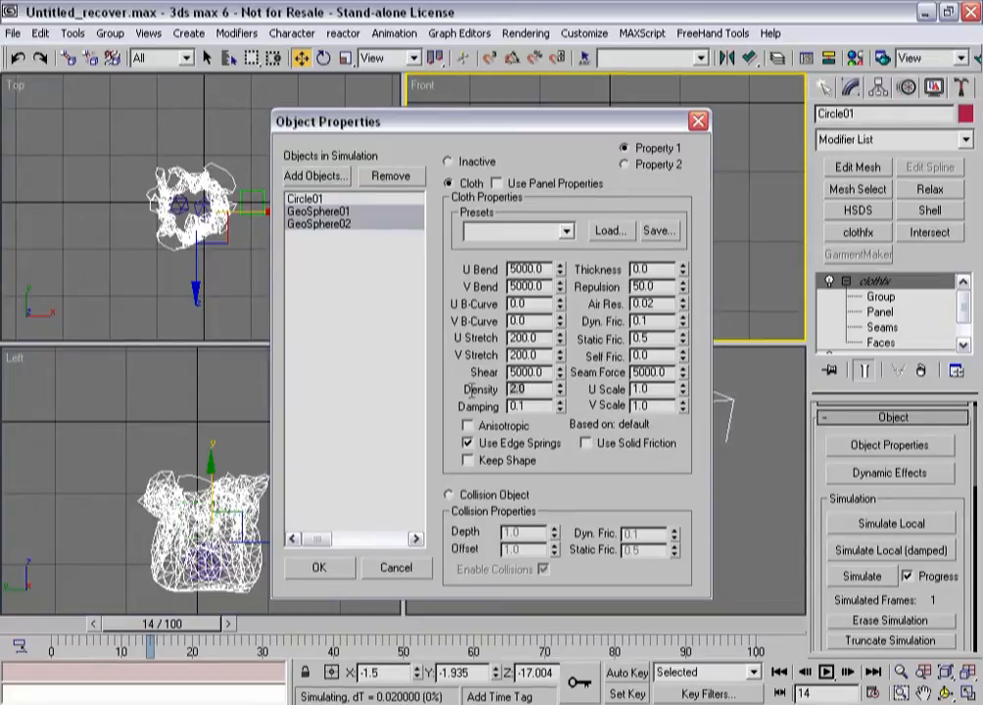
pyautogui.write('20')
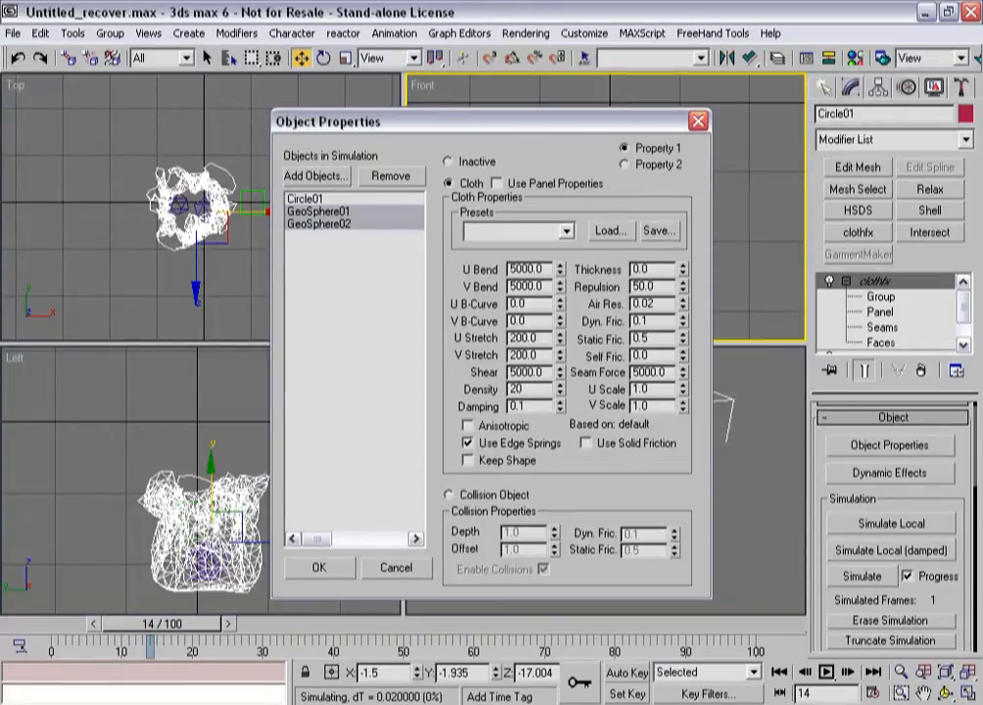
pyautogui.click(319, 568)
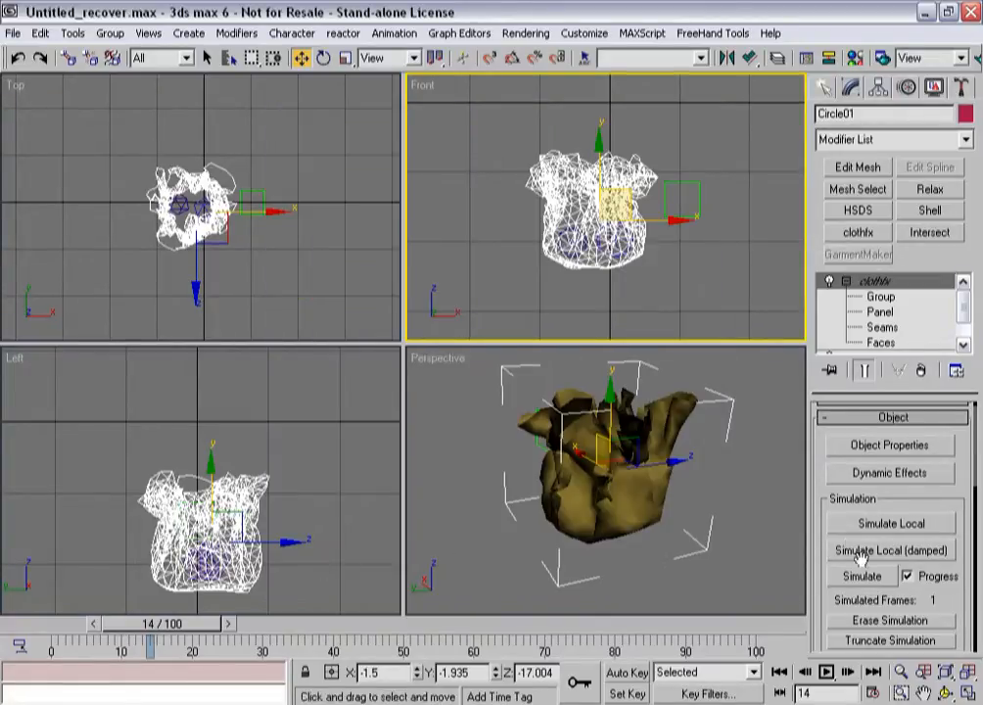
pyautogui.click(861, 576)
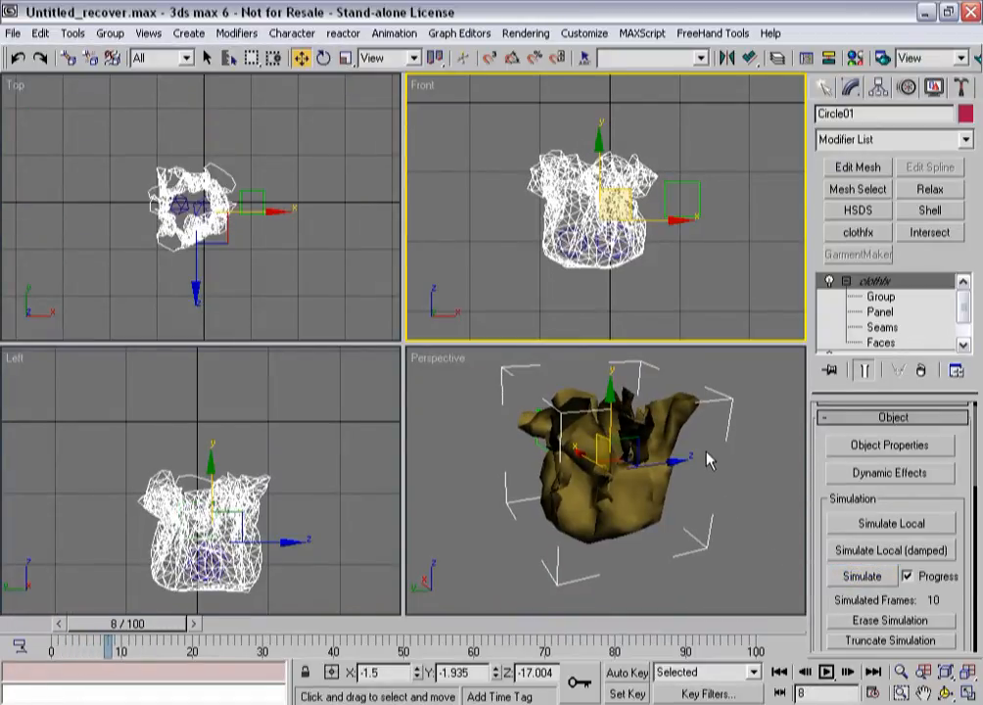
pyautogui.click(862, 576)
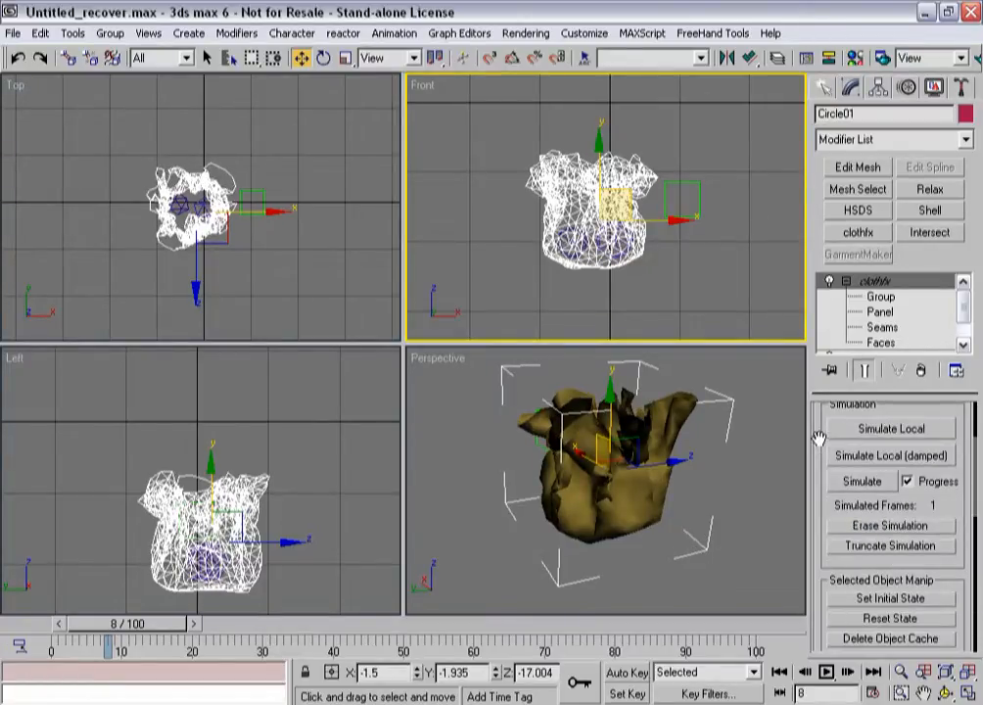
# - Lower the geospheres' density to 0.35 and run the full simulation
pyautogui.click(891, 431)
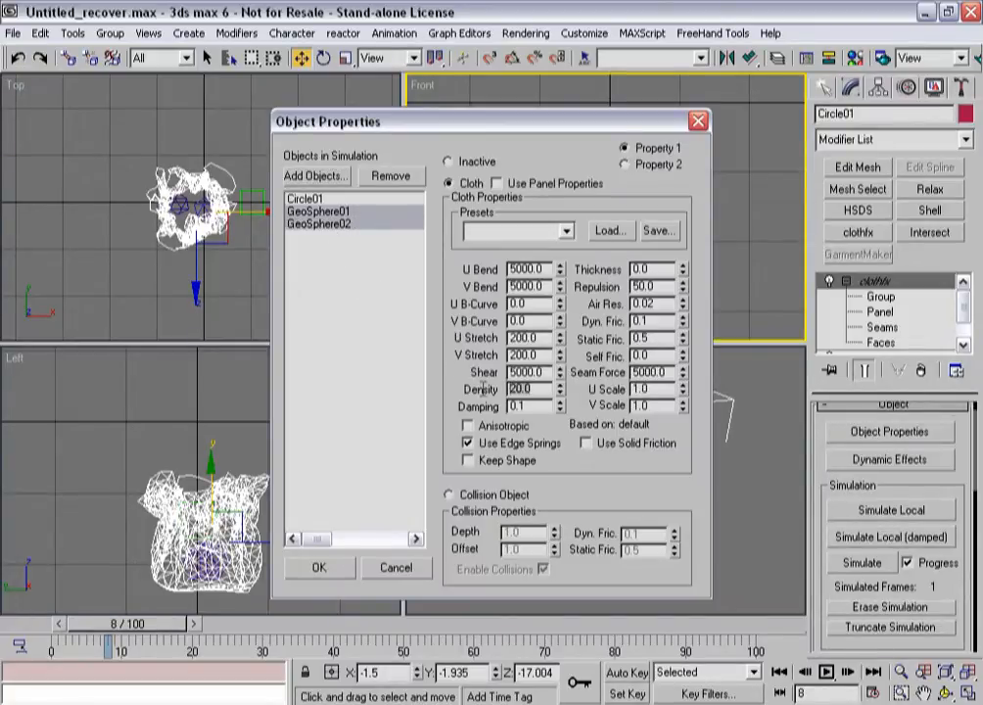
pyautogui.write('.35')
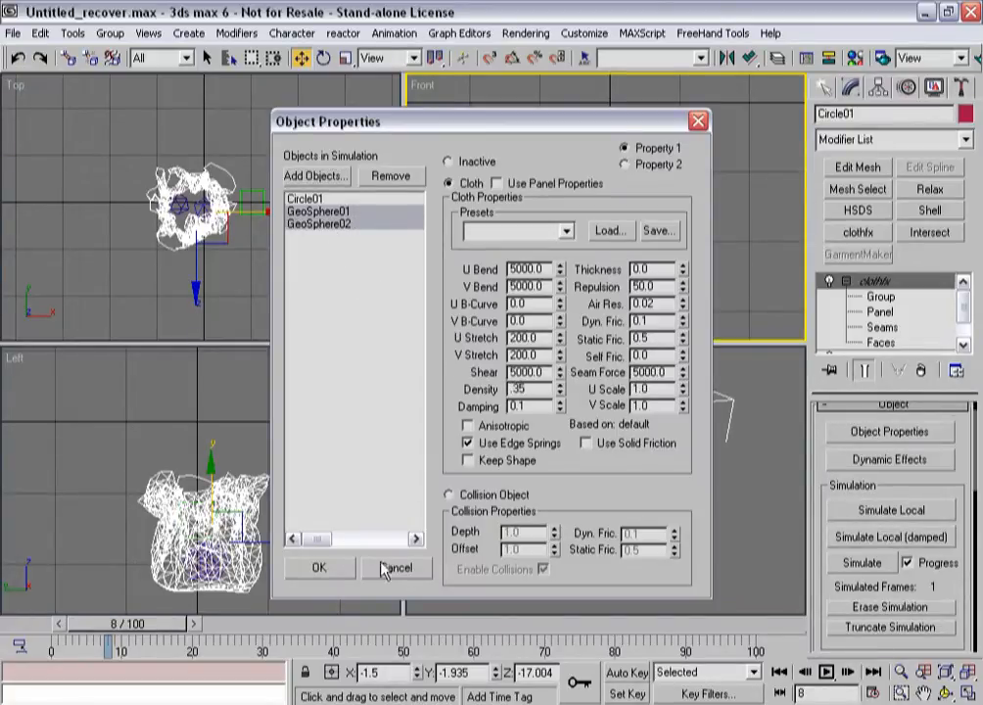
pyautogui.click(318, 568)
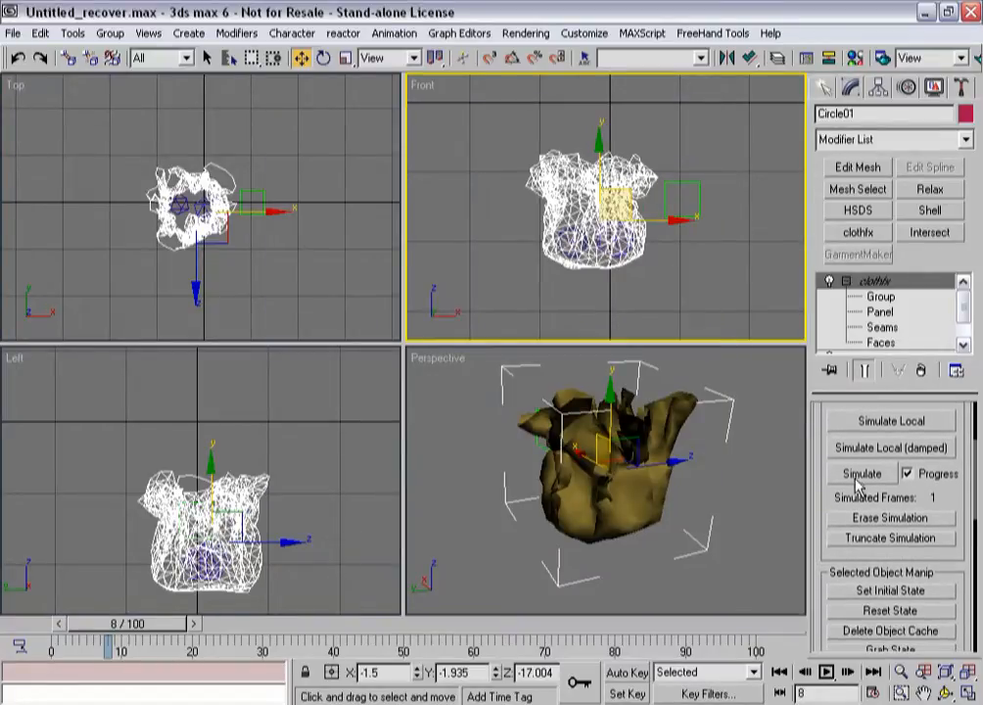
pyautogui.click(862, 474)
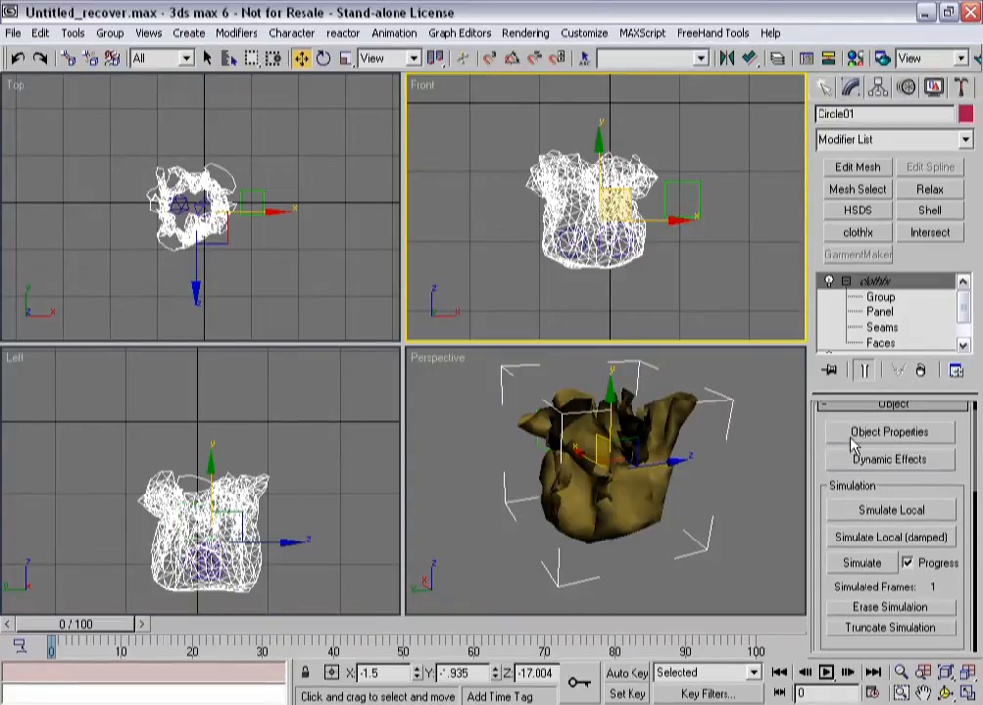
# - Simulate with geosphere density 0.15, then lower the density to 0.075
pyautogui.click(888, 431)
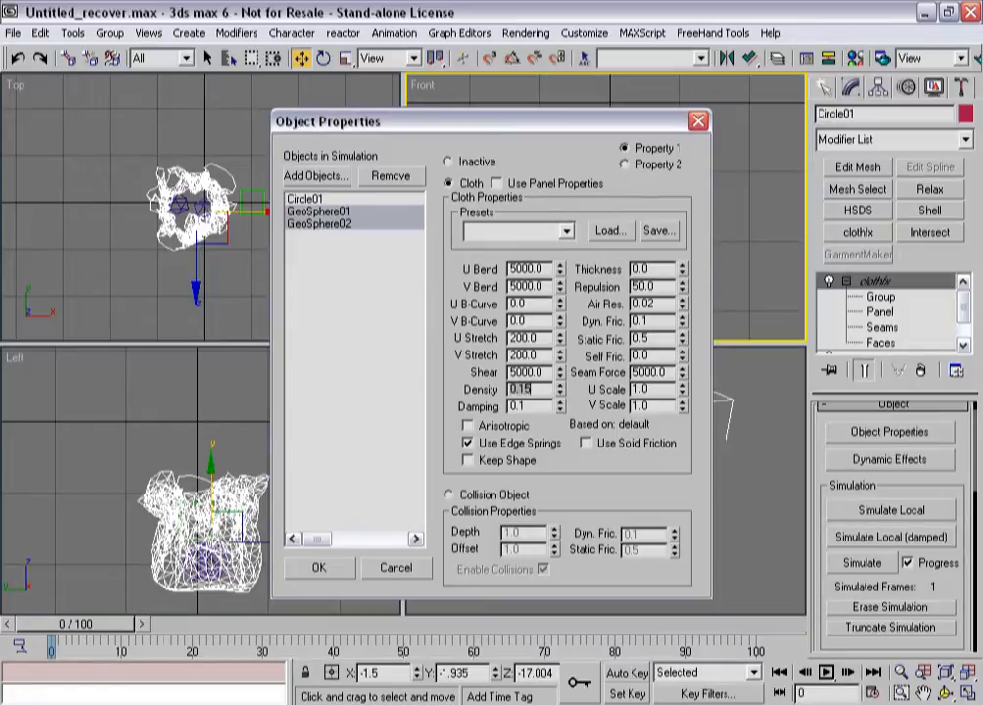
pyautogui.click(320, 568)
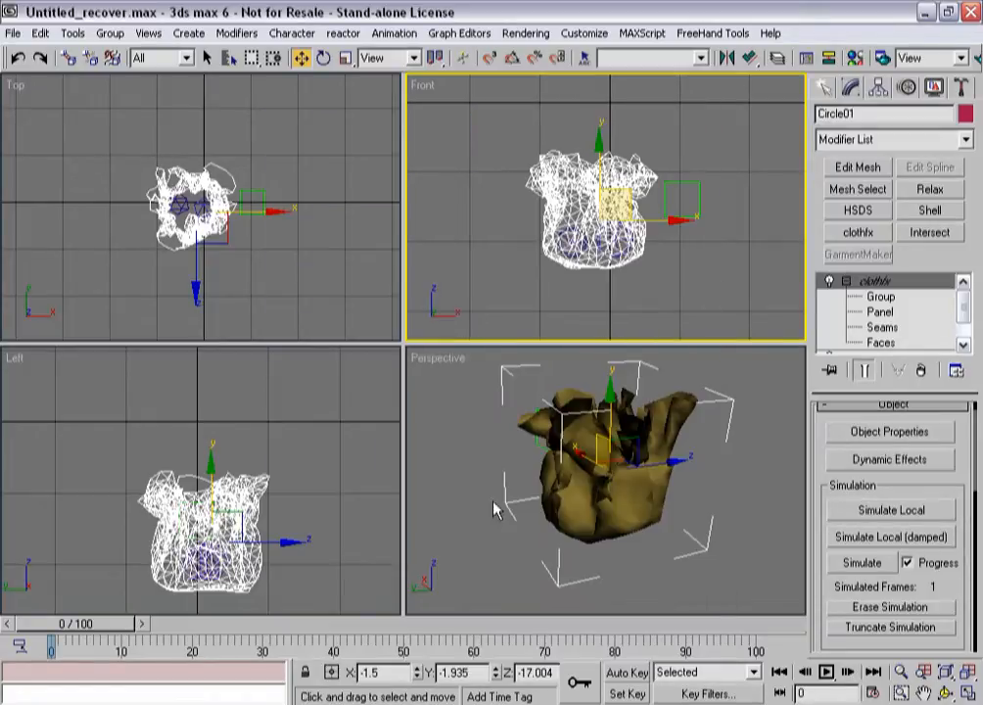
pyautogui.click(860, 562)
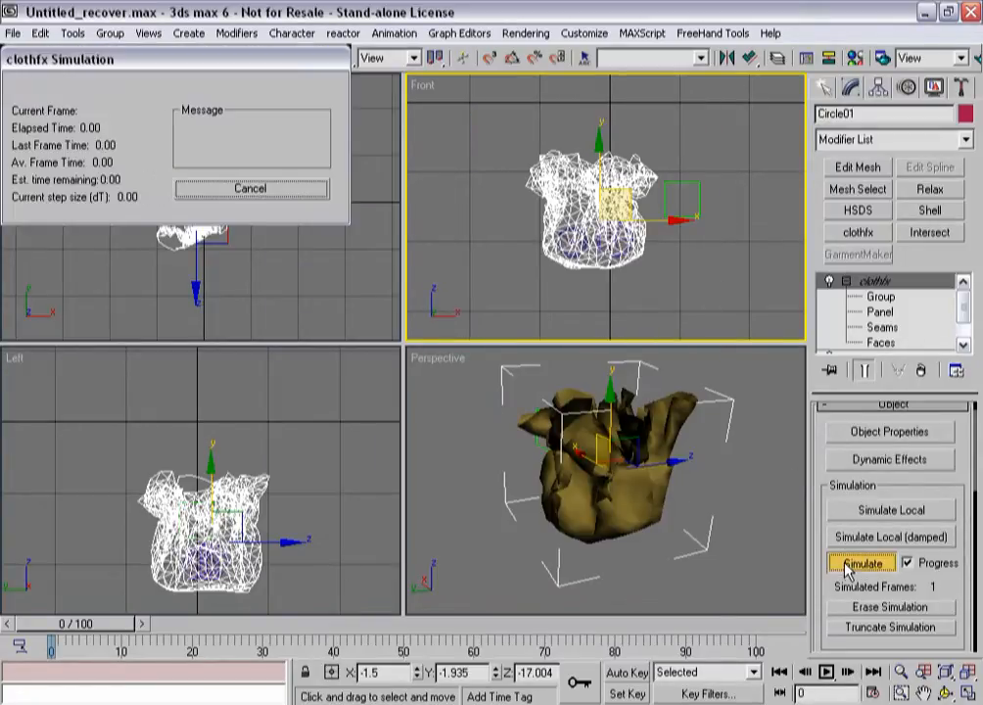
pyautogui.click(860, 563)
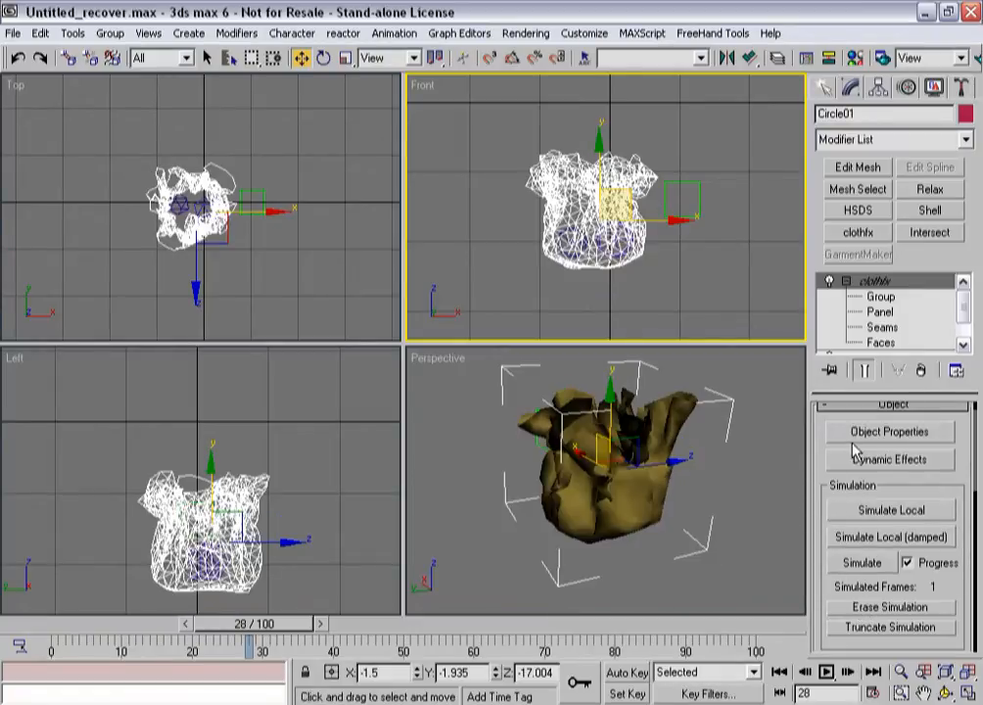
pyautogui.click(889, 432)
pyautogui.write('.075')
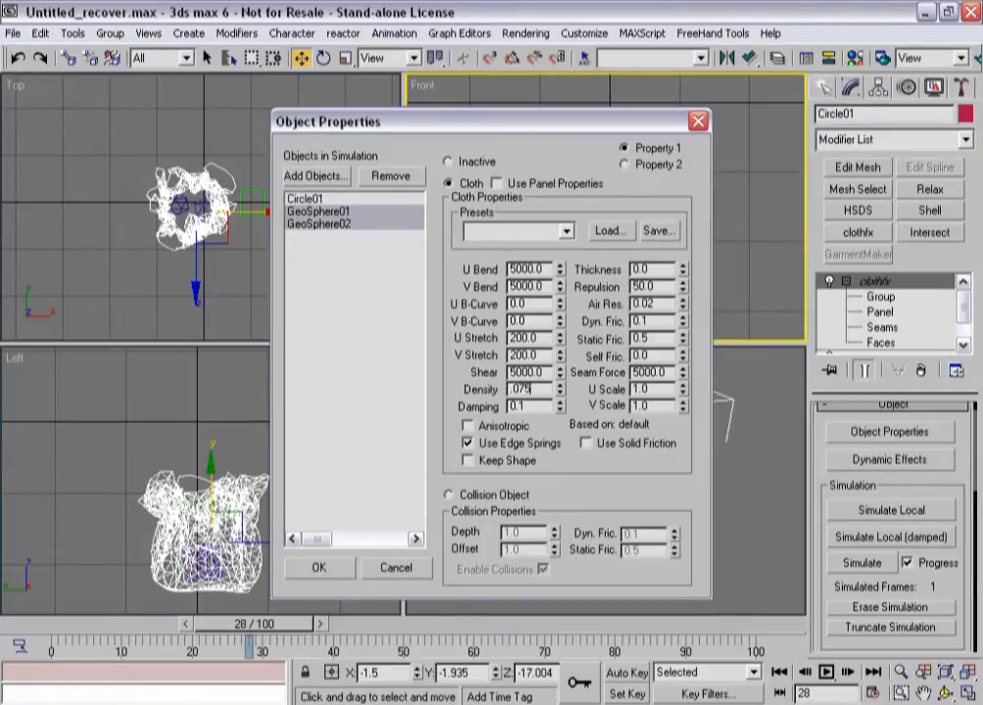
pyautogui.click(320, 568)
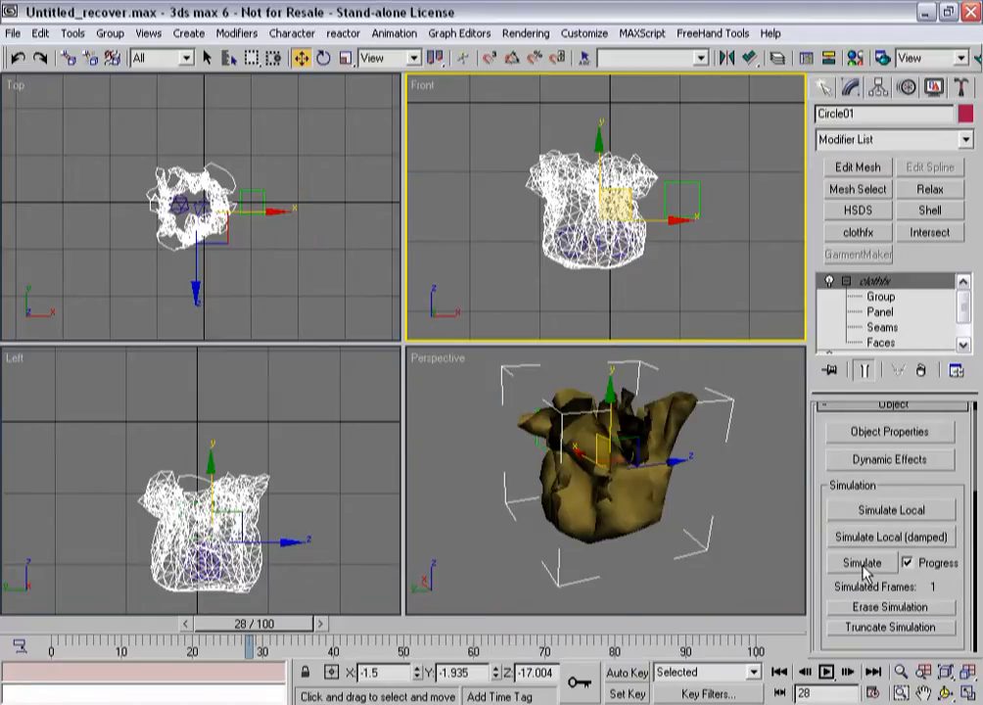
# - Simulate the cloth out to 80 frames, then scrub back to frame 27
pyautogui.click(862, 562)
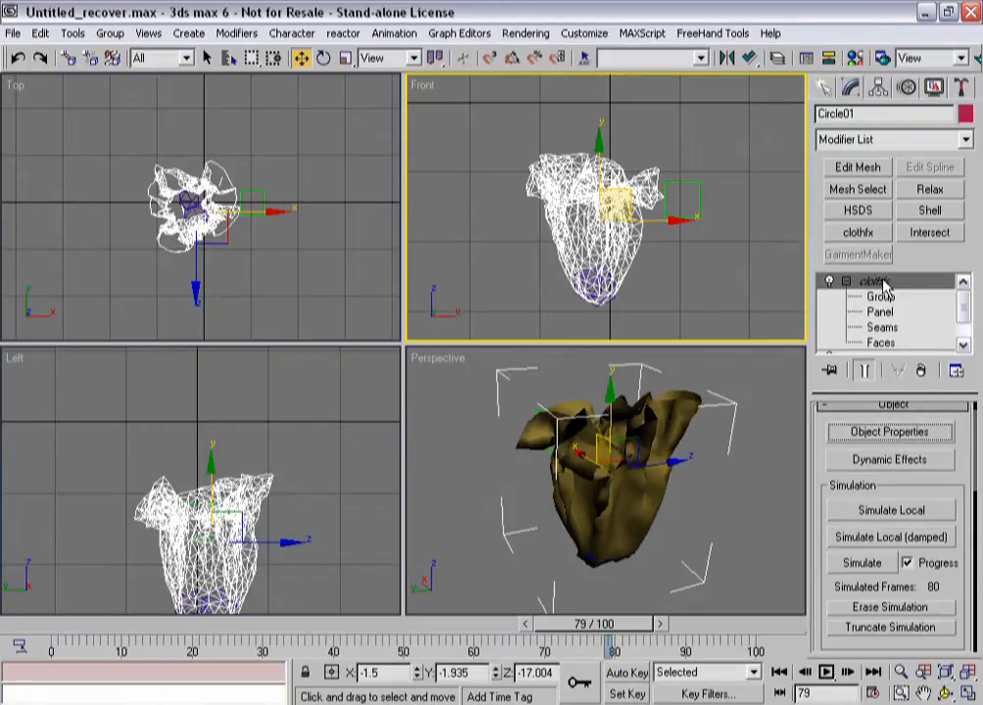
pyautogui.moveTo(612, 645); pyautogui.dragTo(450, 644)
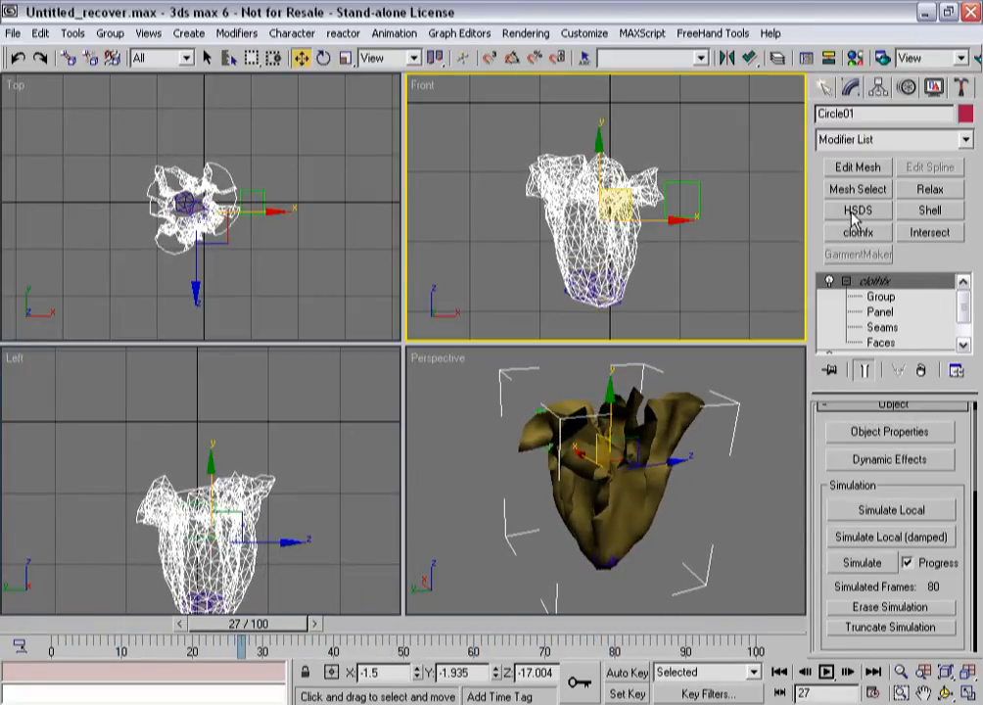
# - Add an HSDS modifier to Circle01 and hide GeoSphere01 and GeoSphere02
pyautogui.click(857, 210)
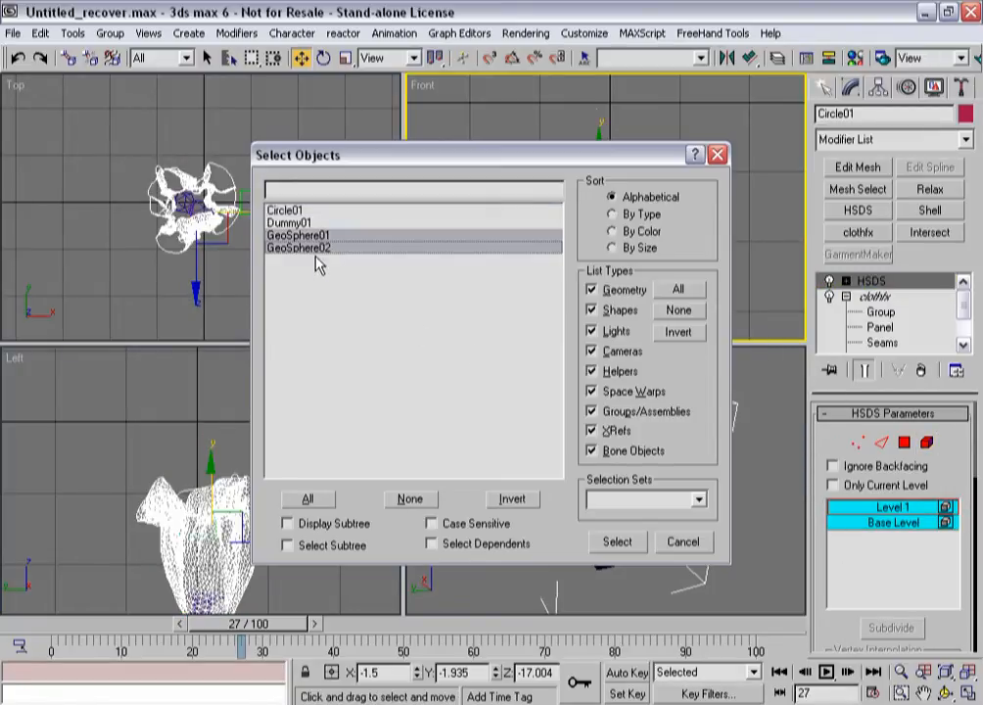
pyautogui.click(617, 542)
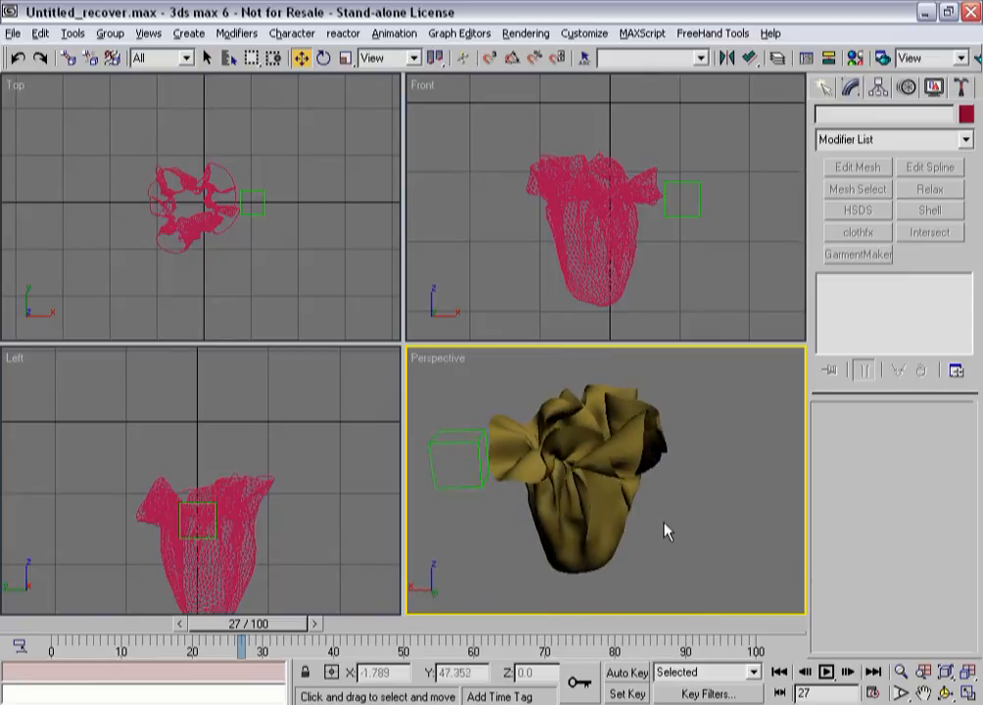
# - Play the bag animation from frame 0 and orbit the Perspective view around it
pyautogui.click(826, 671)
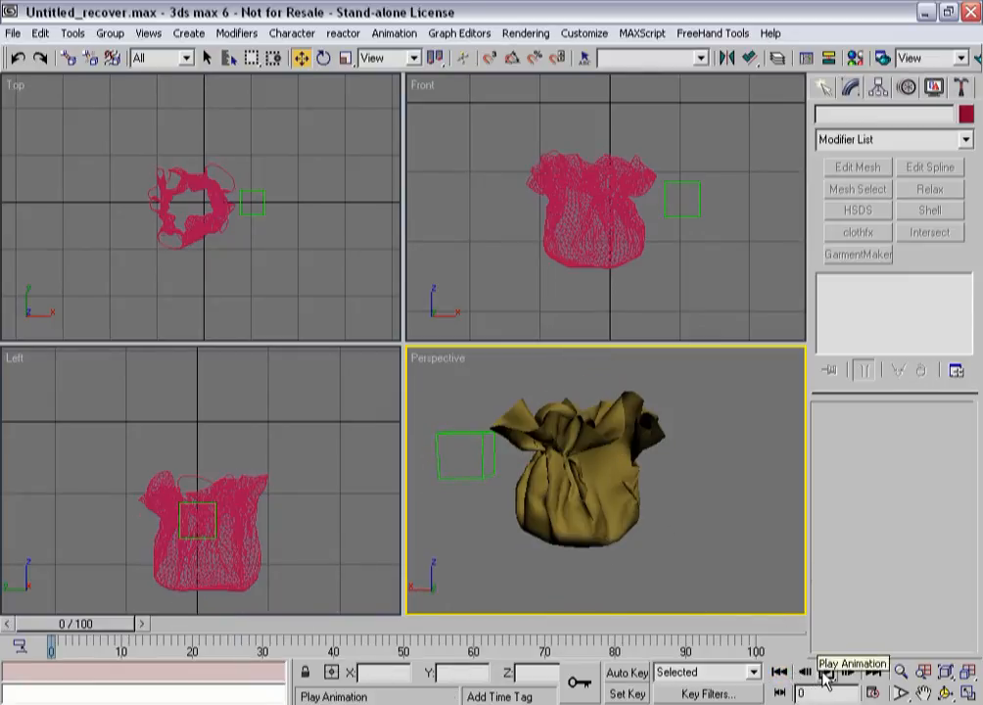
pyautogui.click(826, 678)
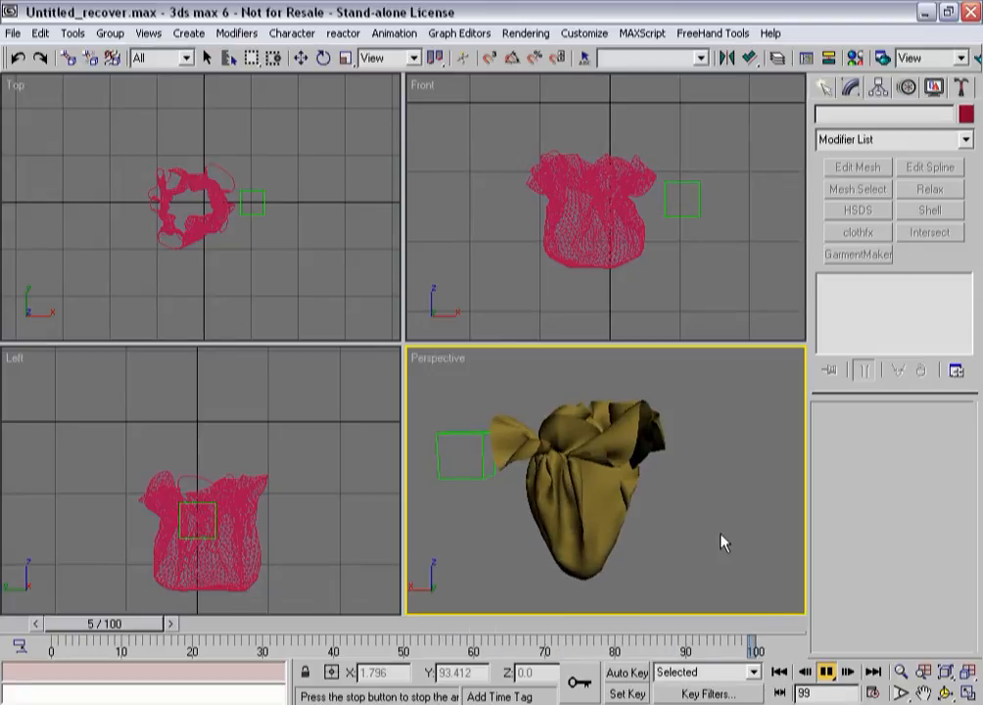
pyautogui.moveTo(78, 641); pyautogui.dragTo(471, 642)
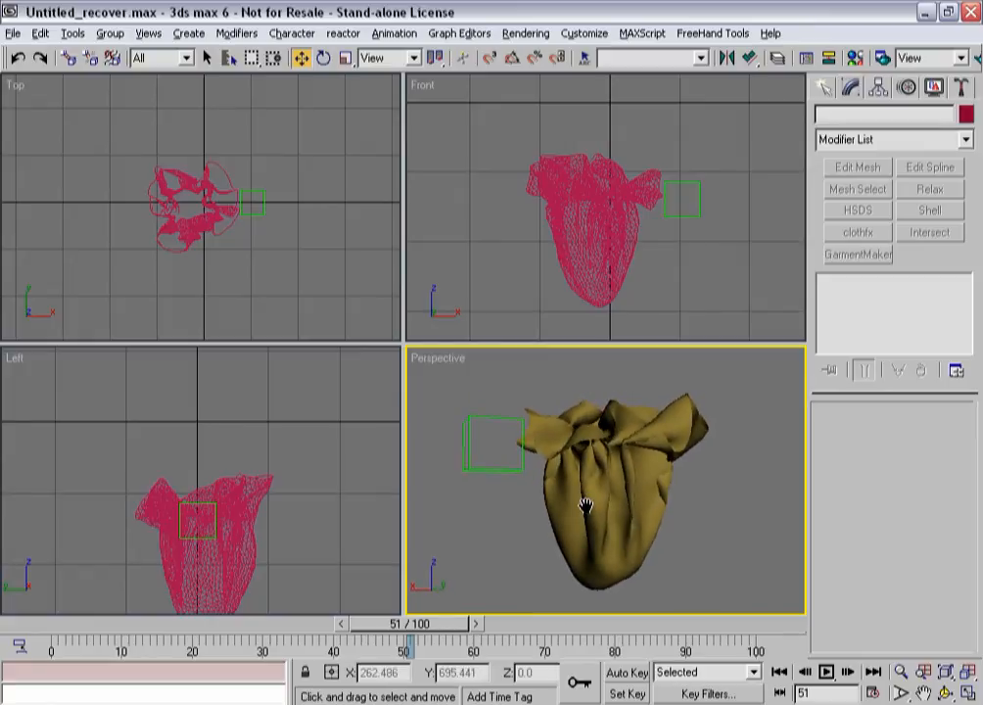
pyautogui.moveTo(584, 508)
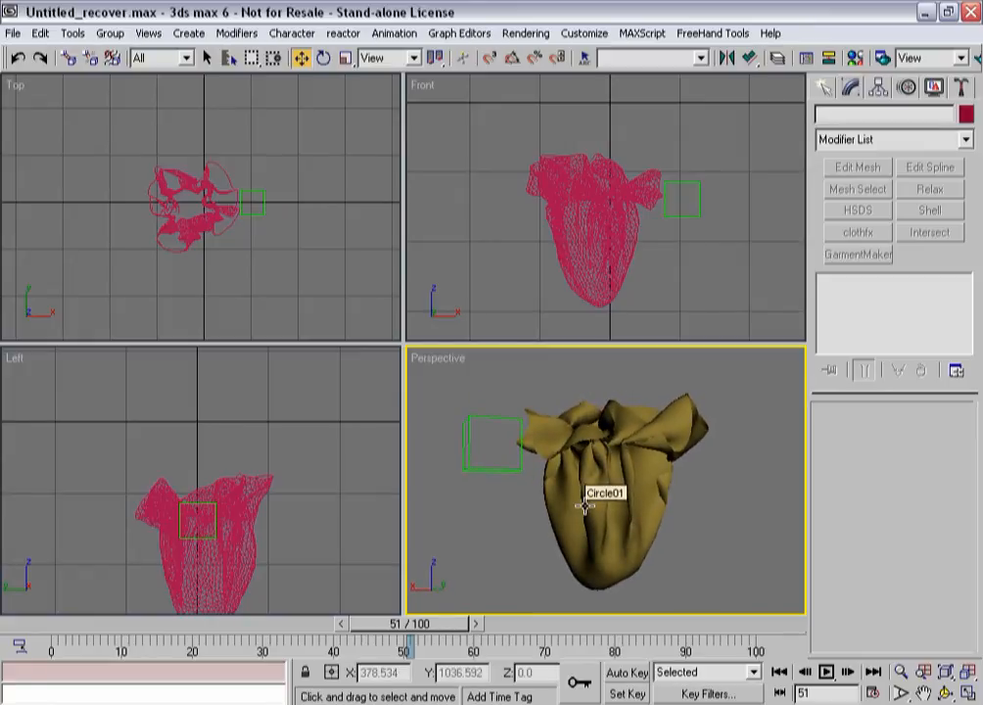